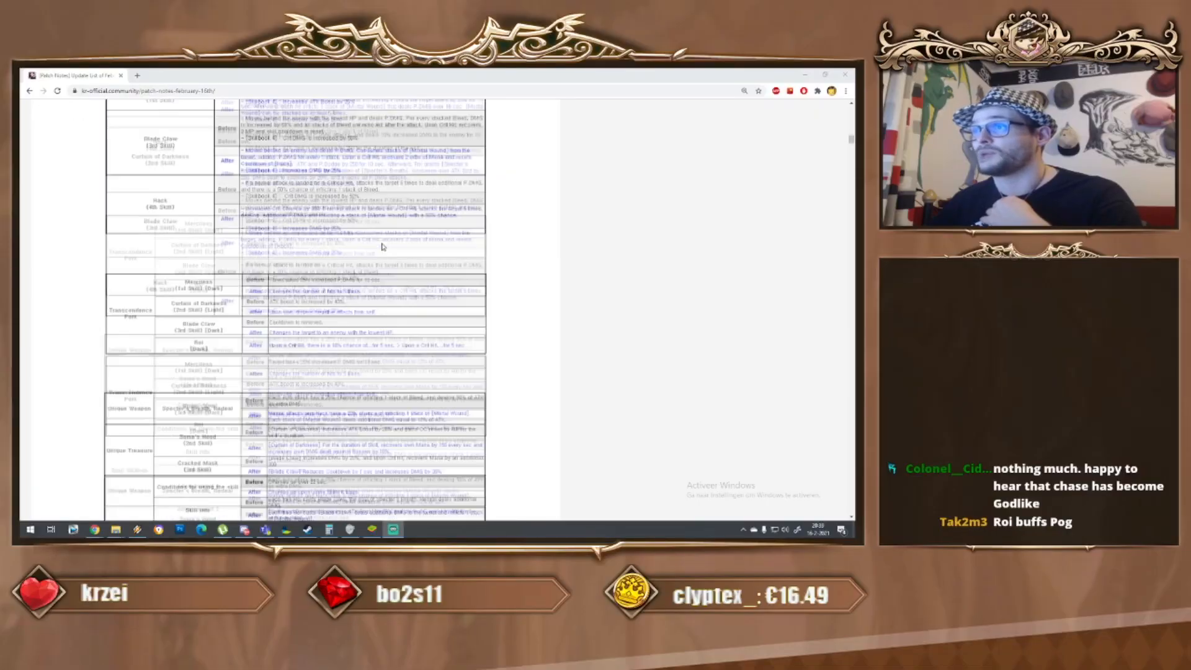
Scroll down to the Chase before/after skill-change table with its transcendence perks.
scroll("down", 3)
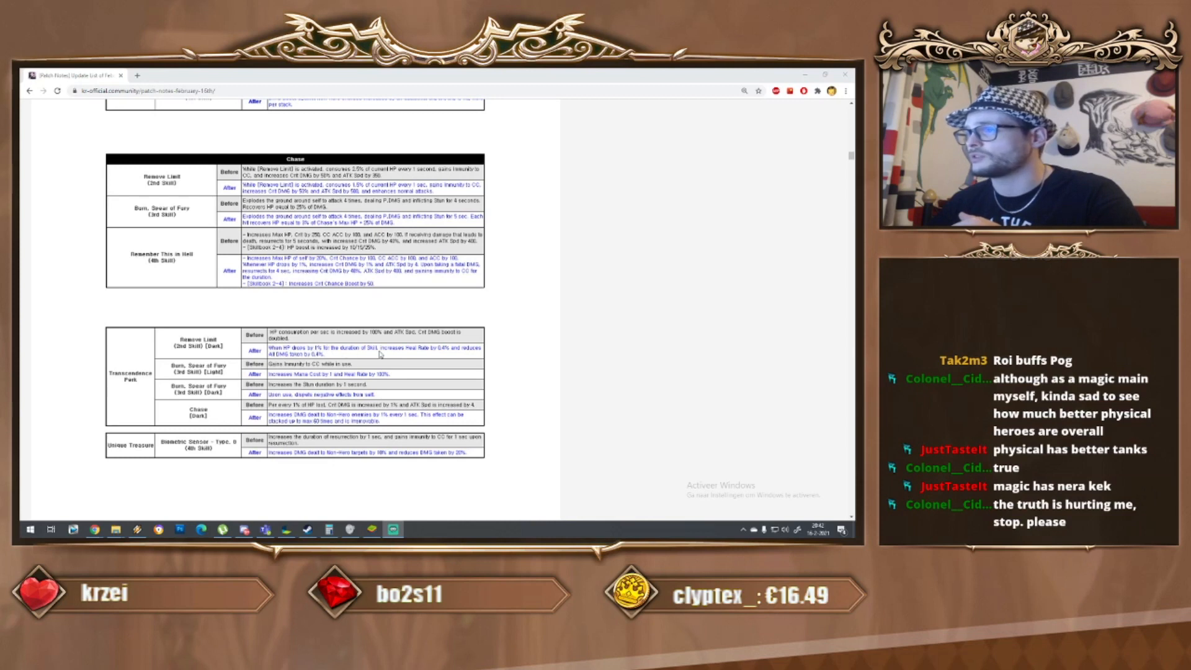
mouse_move(444, 361)
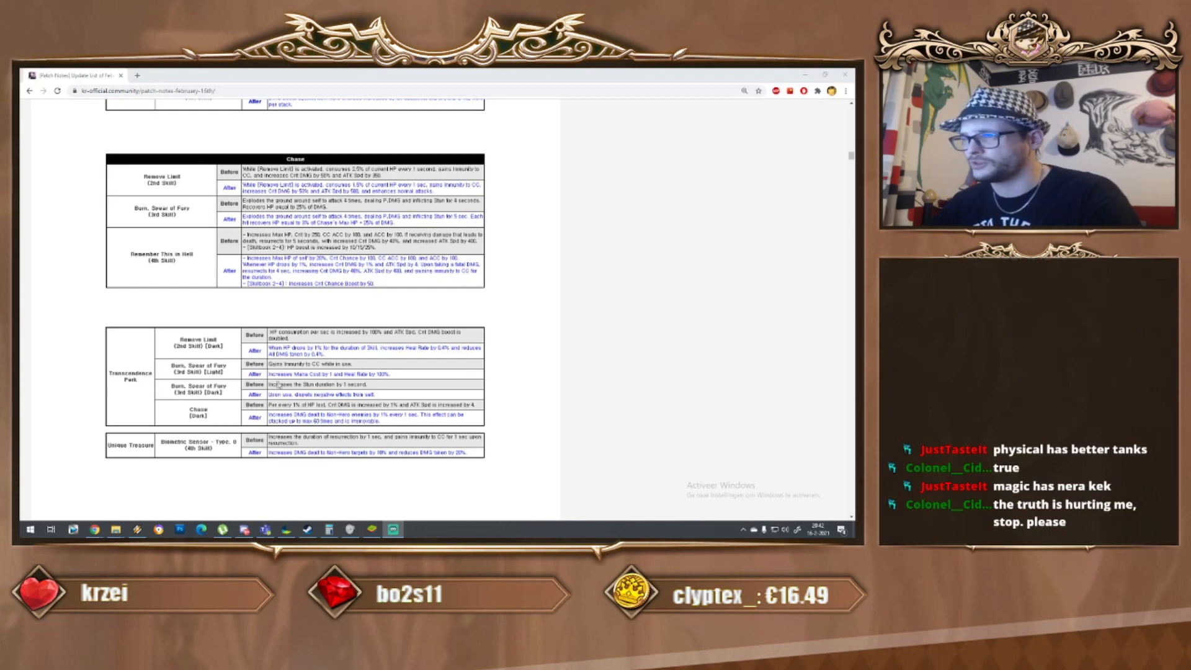
mouse_move(398, 377)
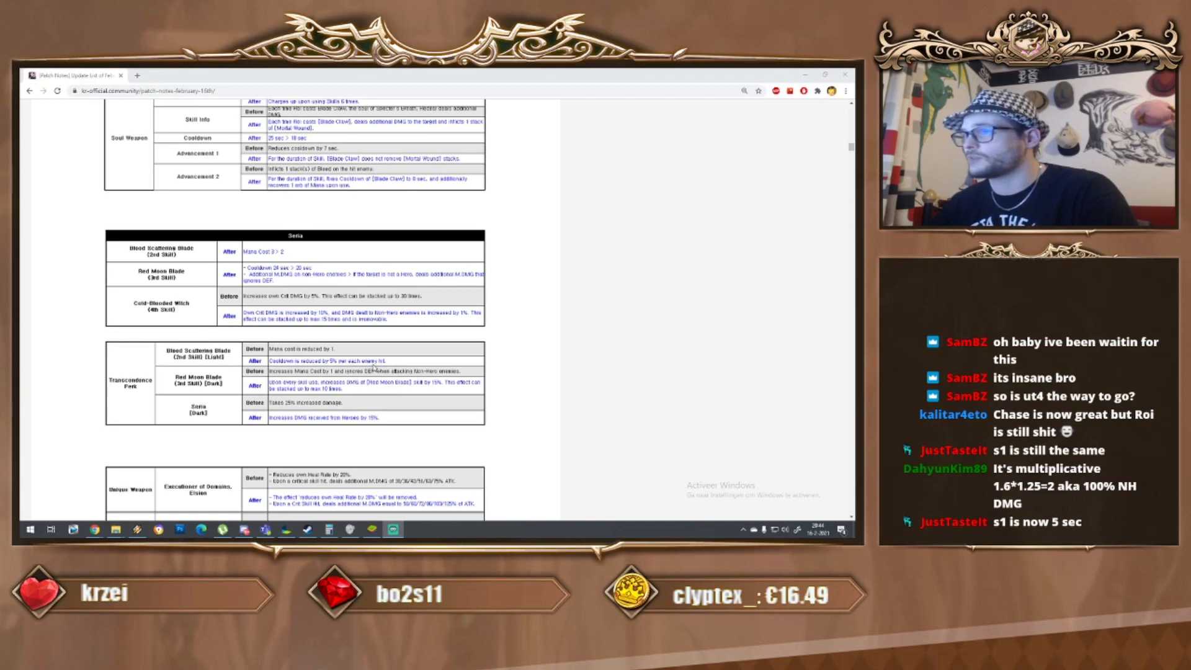
mouse_move(372, 367)
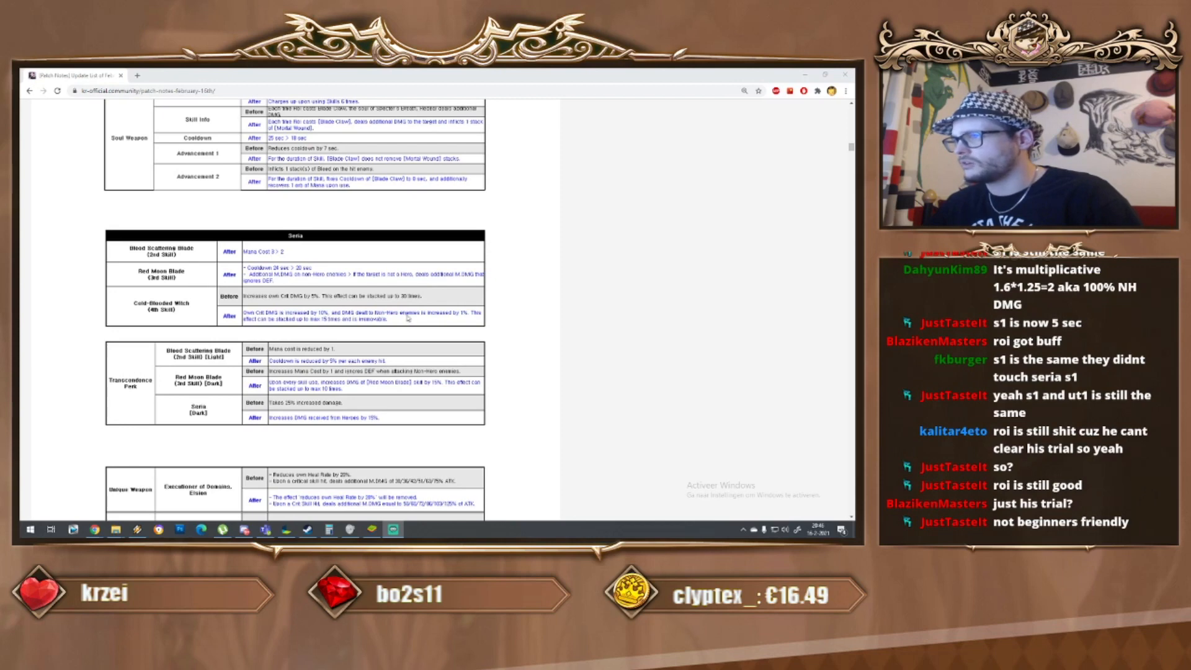
mouse_move(458, 318)
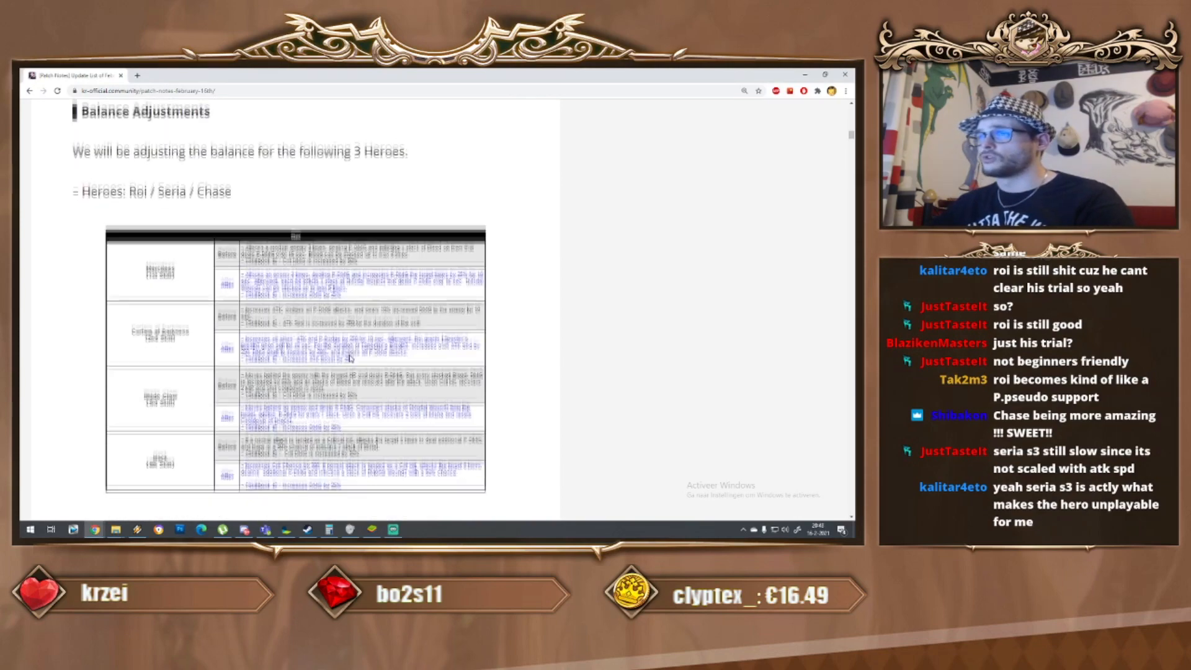
Scroll to the '3 Heroes (Roi / Seria / Chase)' balance intro above Roi's skill table.
scroll("down", 3)
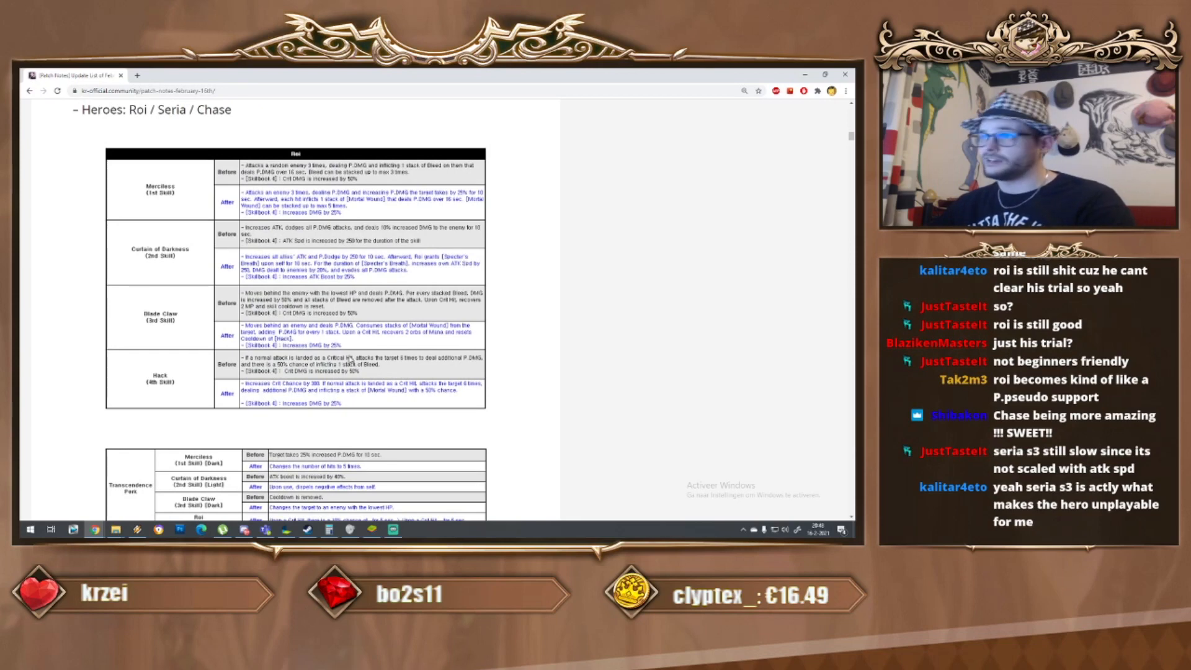
scroll("down", 3)
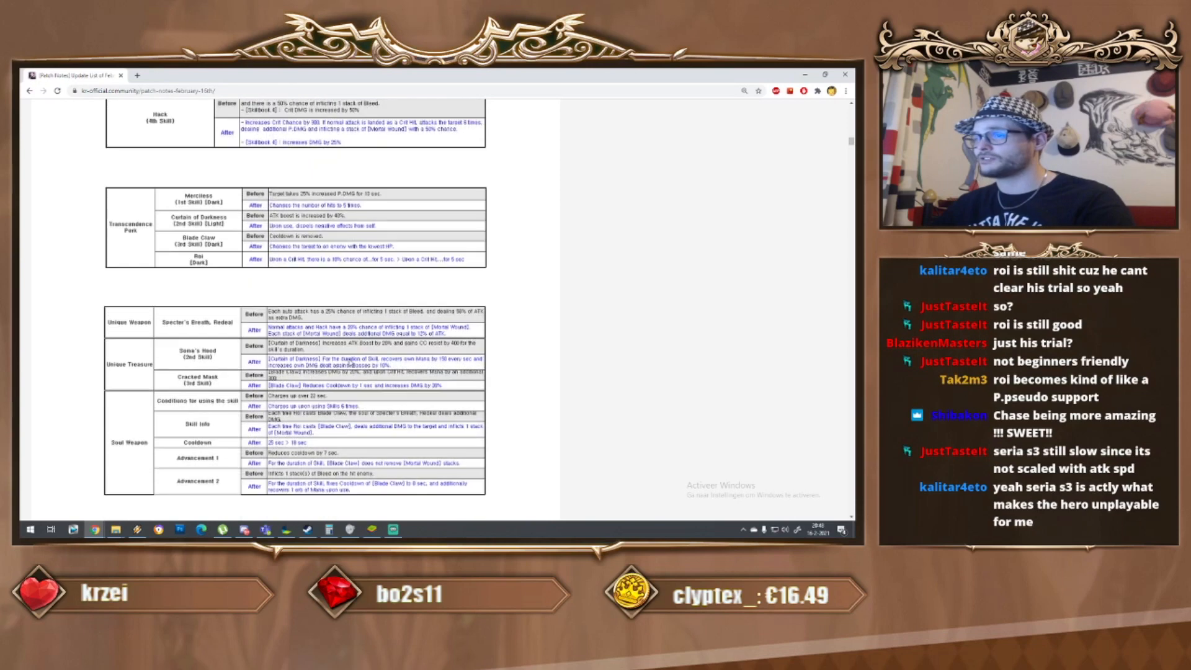
scroll("up", 3)
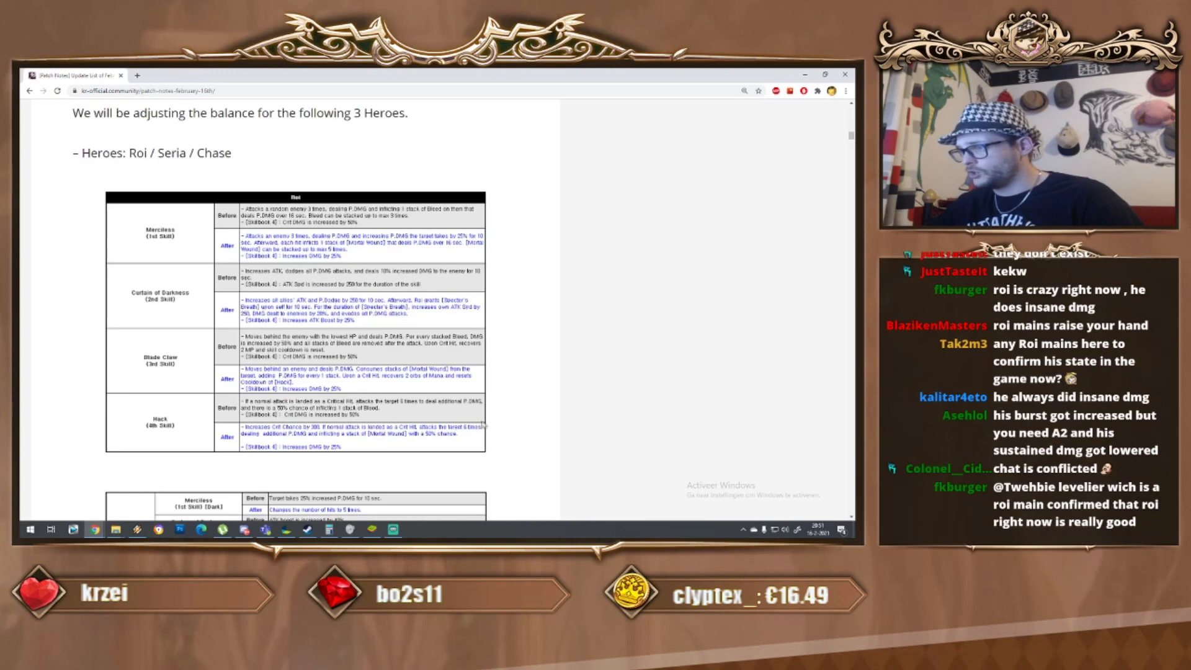
mouse_move(454, 441)
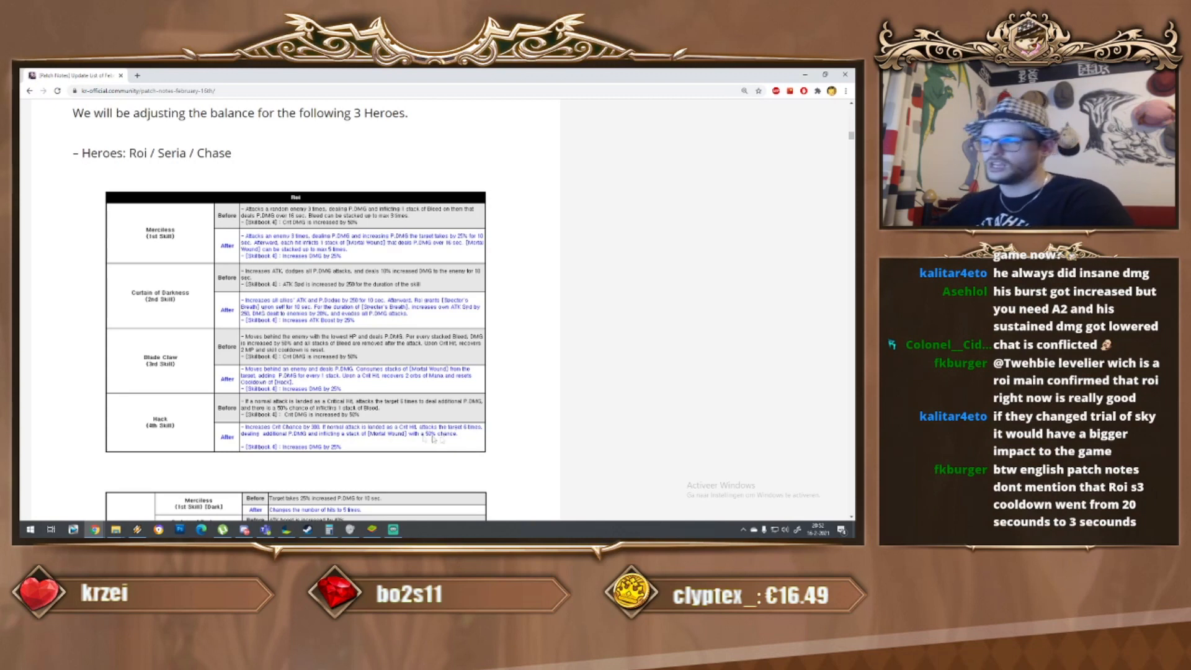
Scroll down to Roi's Curtain of Darkness, Blade Claw and Hack rows and Transcendence Perk table.
scroll("down", 3)
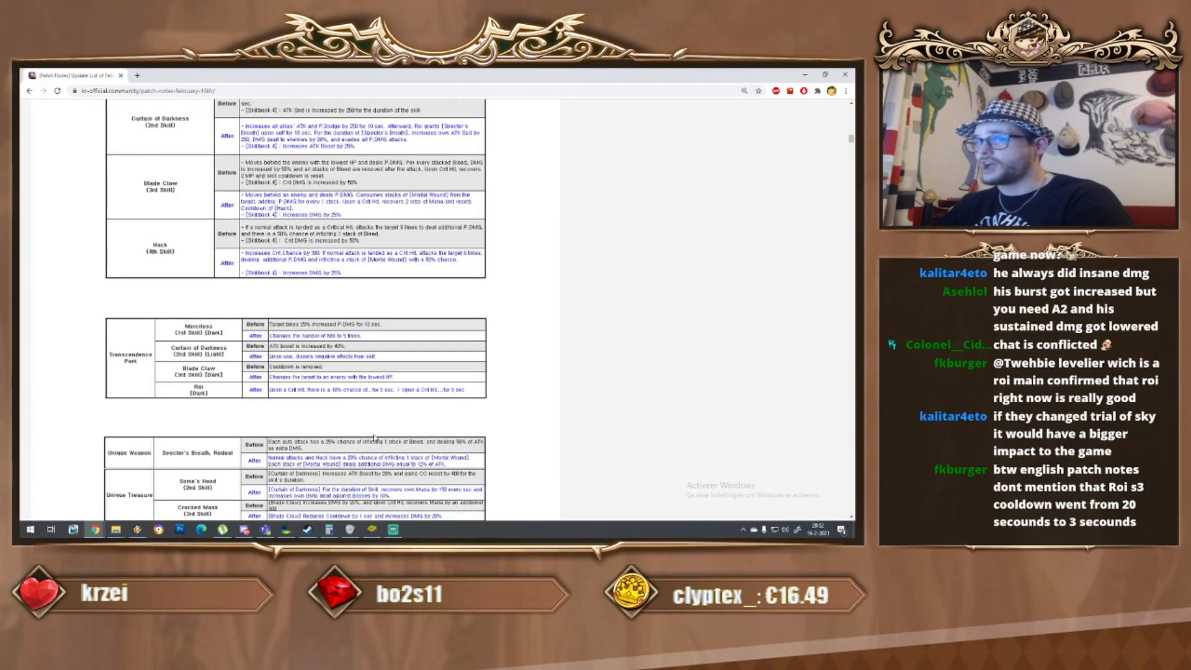
mouse_move(325, 394)
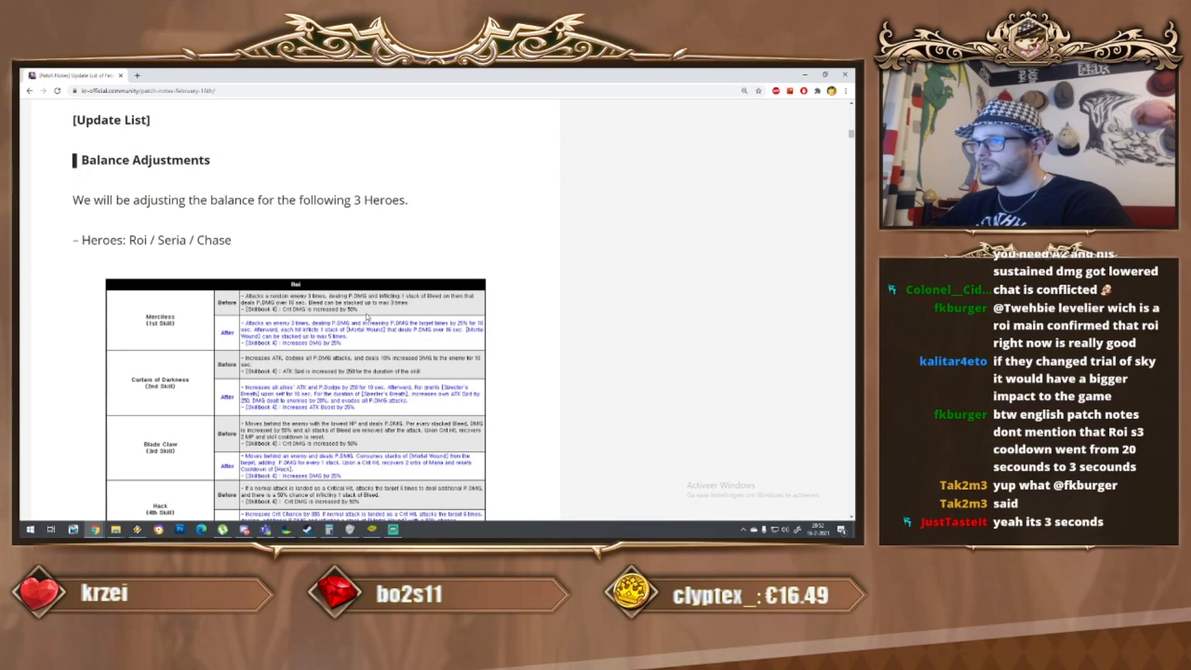
Scroll down to Roi's Unique Weapon, Unique Treasure and Soul Weapon rows.
scroll("down", 3)
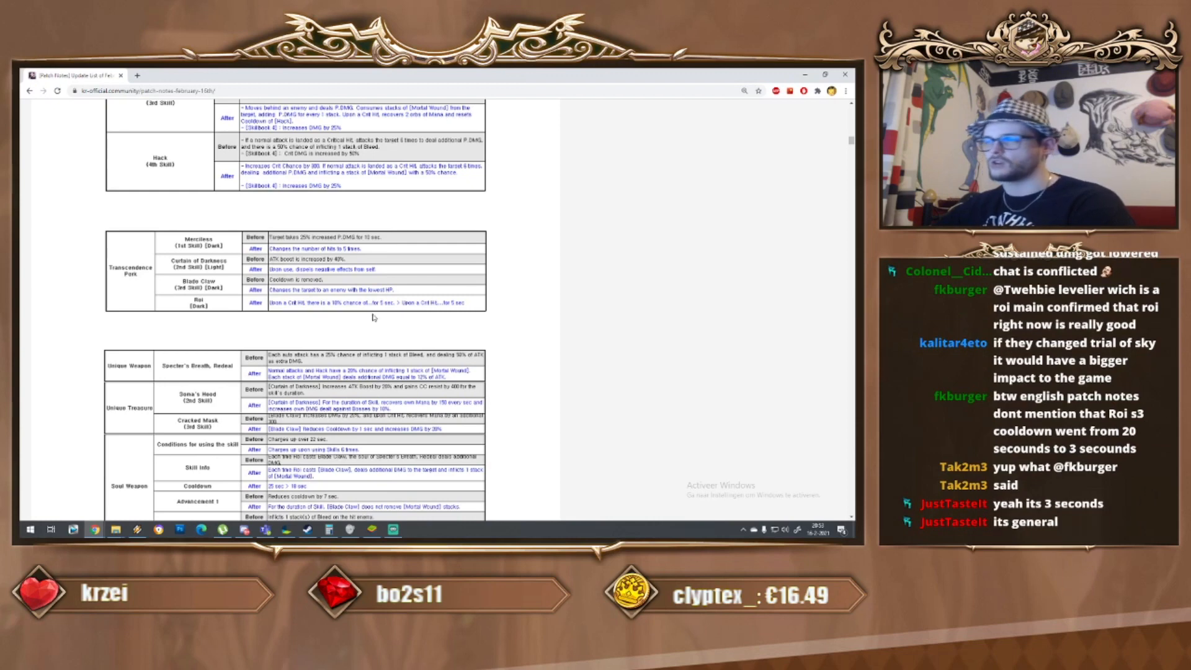
scroll("down", 3)
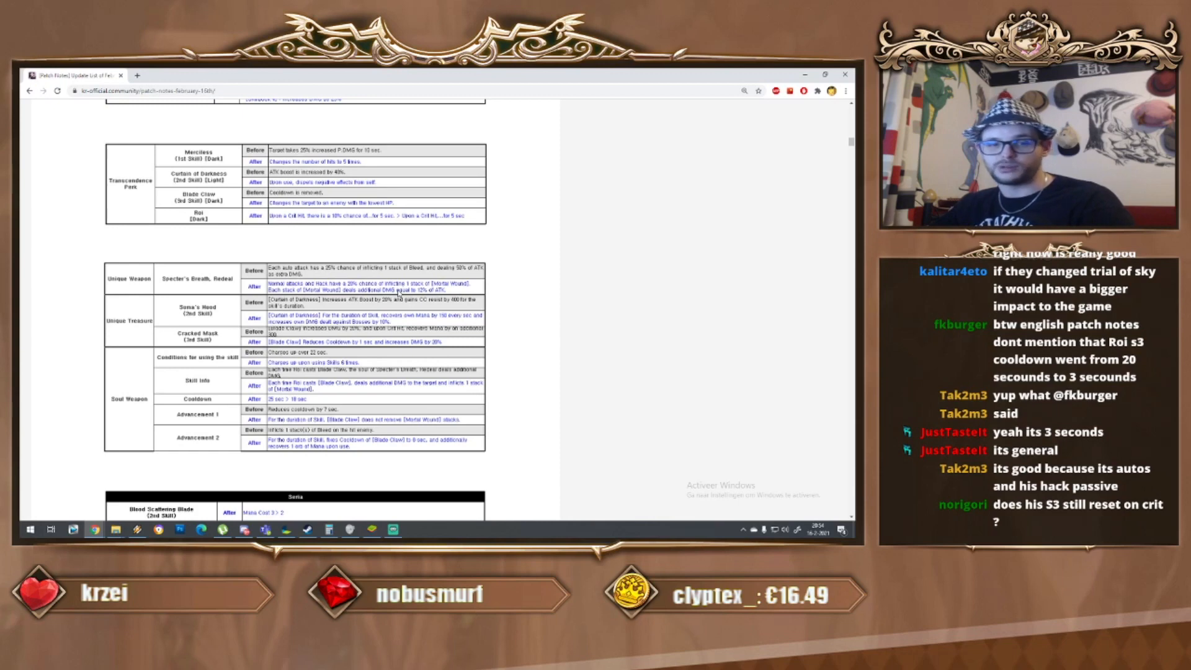
Scroll down past Roi's soul weapon table to Seria's Blood Scattering Blade rows.
scroll("down", 3)
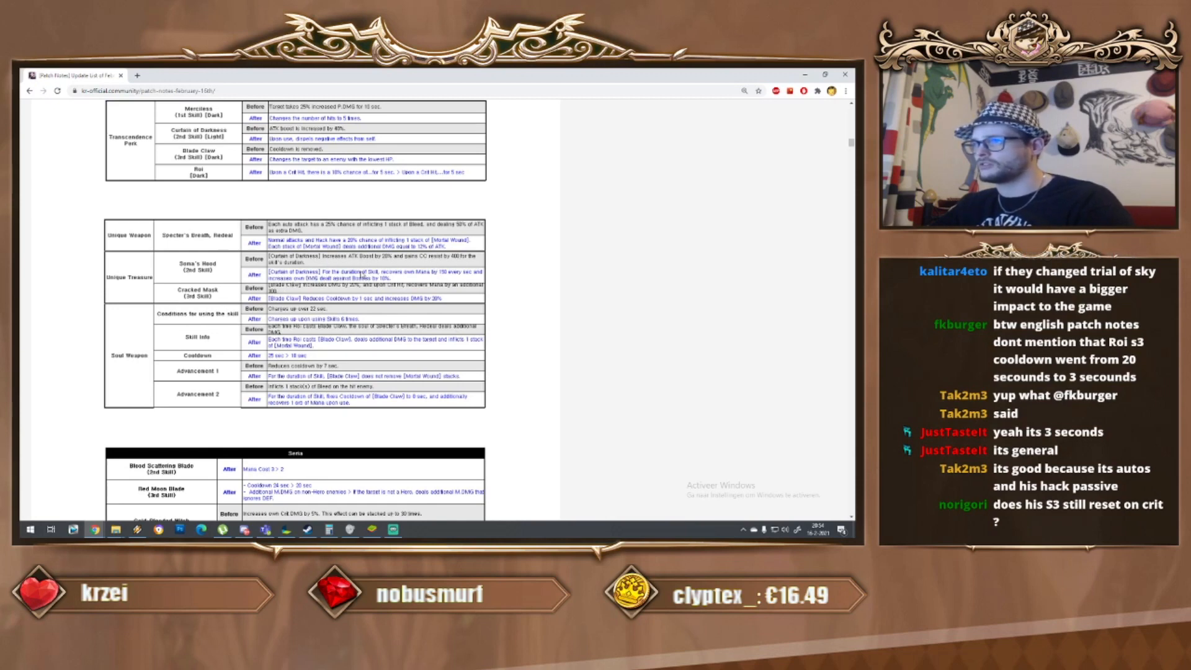
mouse_move(415, 279)
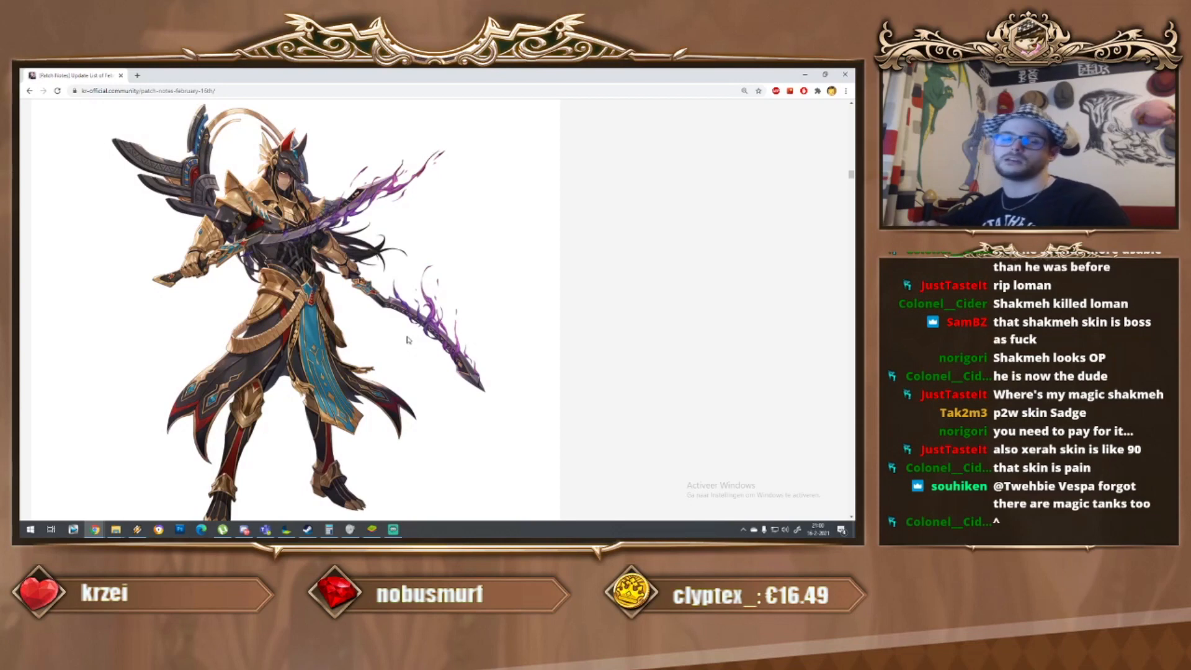
Scroll to the Devourer Shakmeh dungeon improvements and select the text 'from 100 to 60'.
scroll("down", 3)
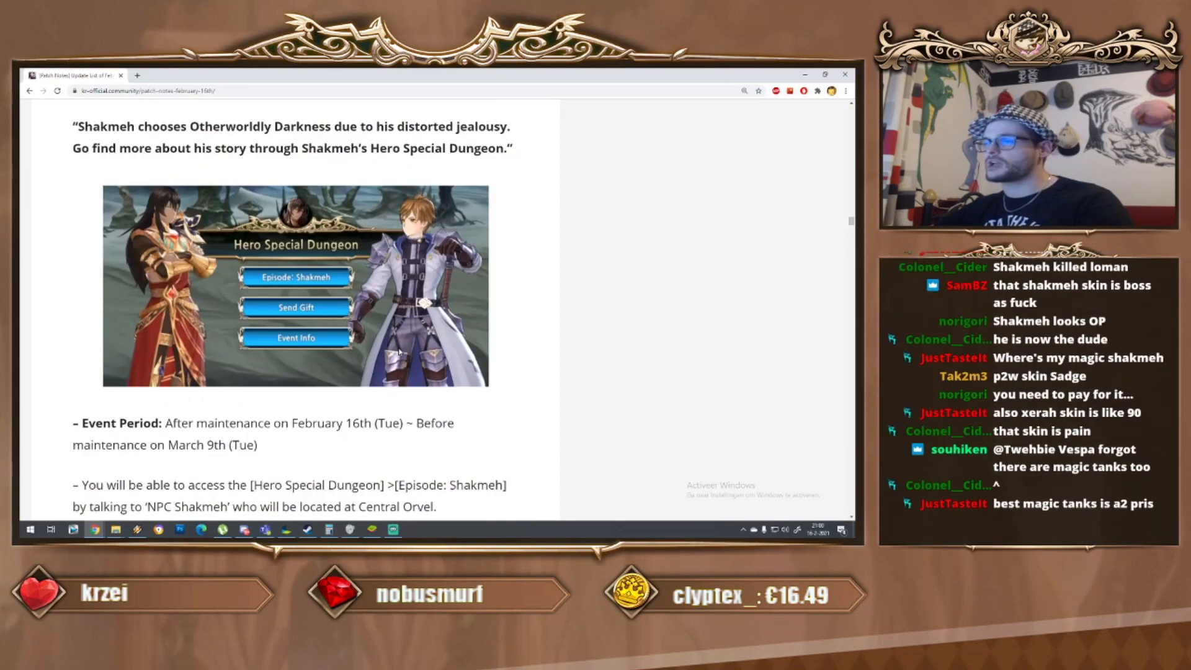
scroll("down", 3)
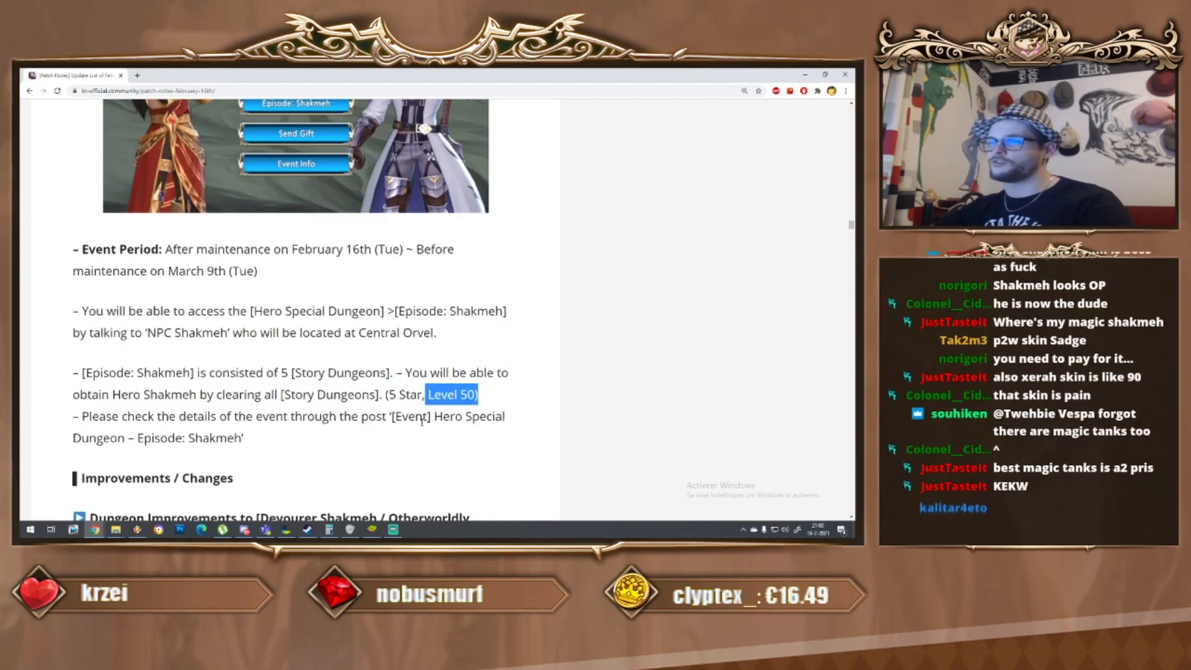
scroll("down", 3)
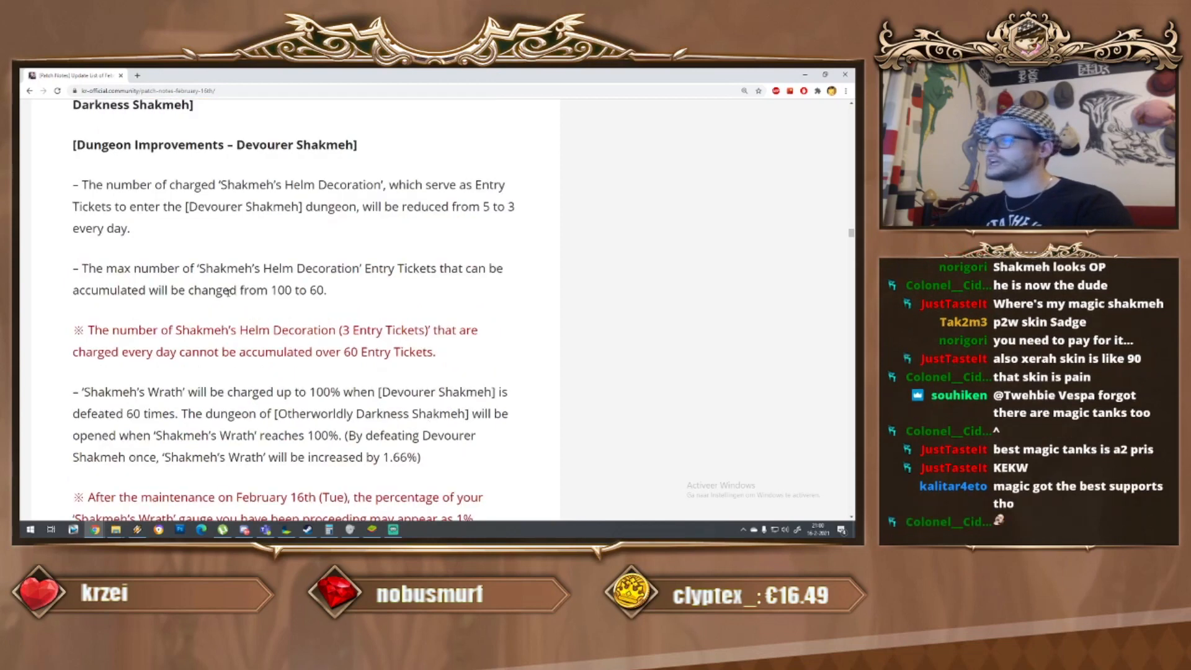
left_click_drag(228, 289, 326, 289)
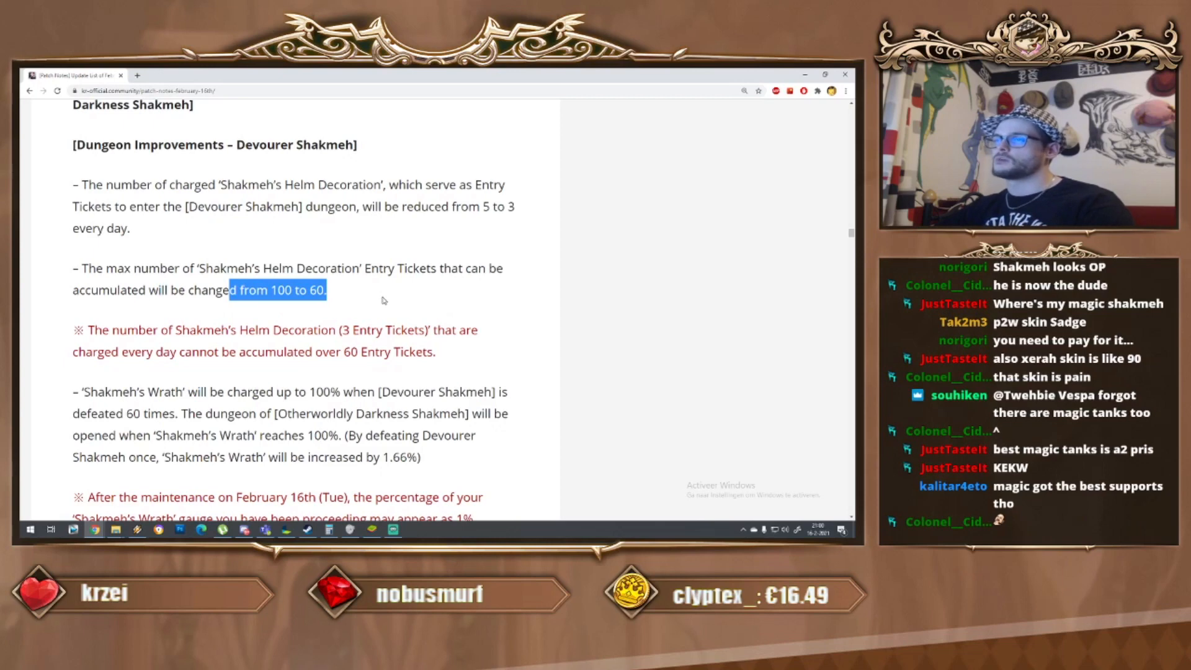